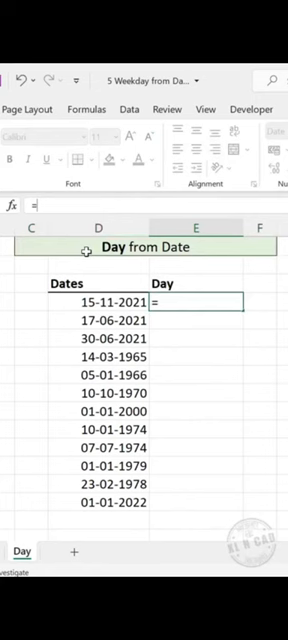
type("=TEXT(D4,")
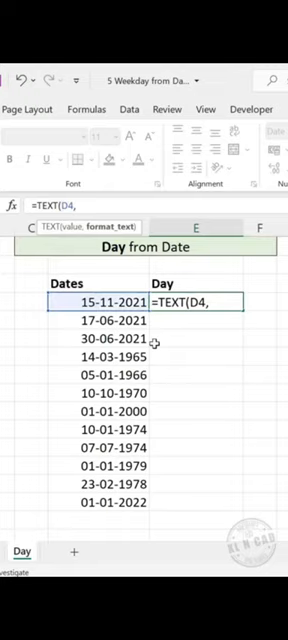